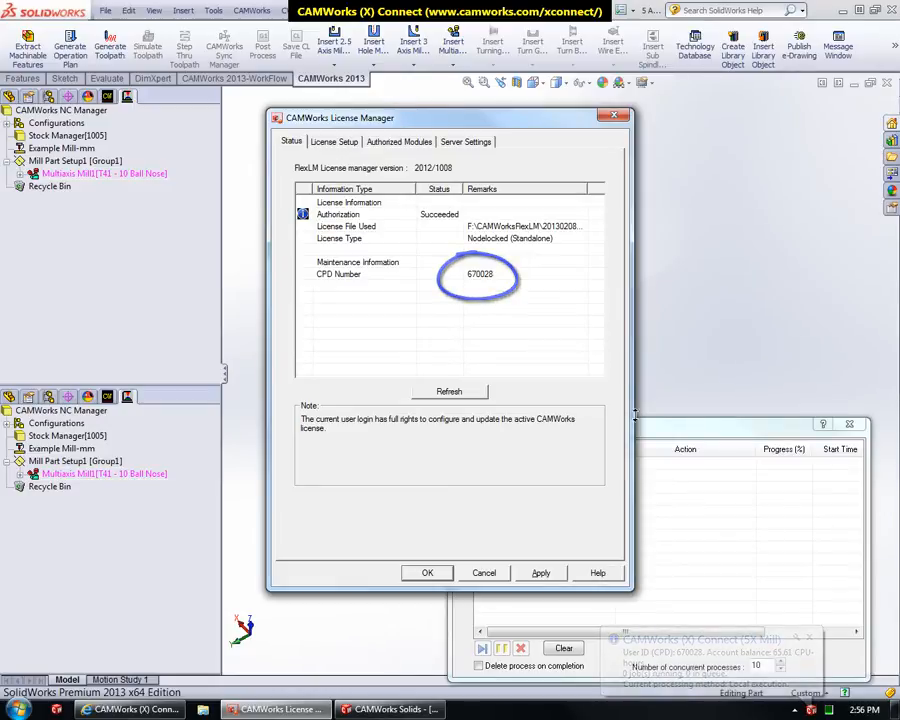
- Close the CAMWorks License Manager details after noting the CPD number
left_click(427, 572)
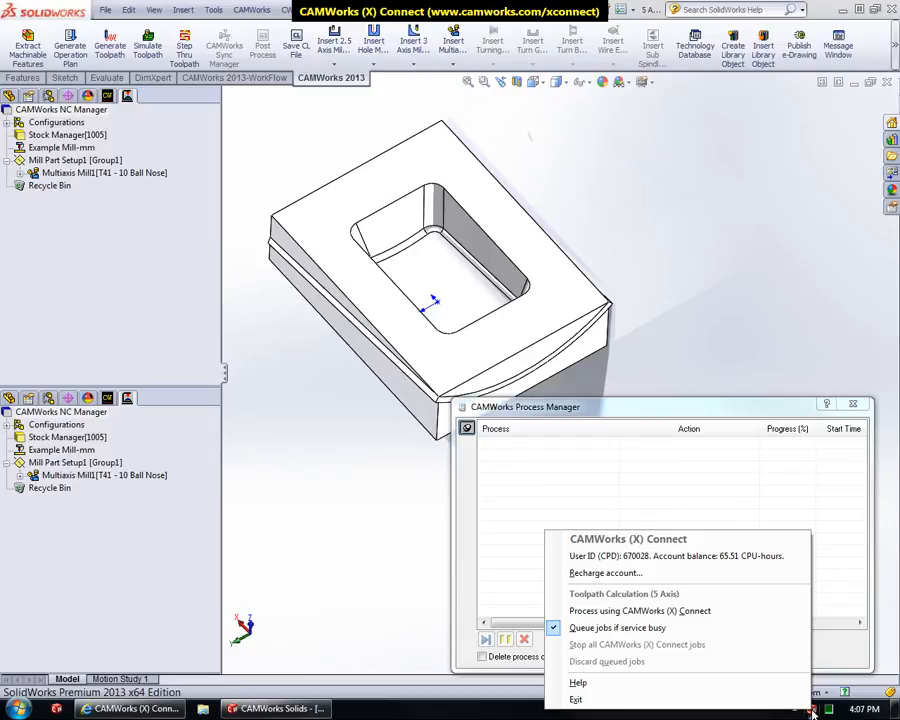
- Generate the Multiaxis Mill1 toolpath and bring up the local-or-X Connect 5X Mill prompt
left_click(280, 451)
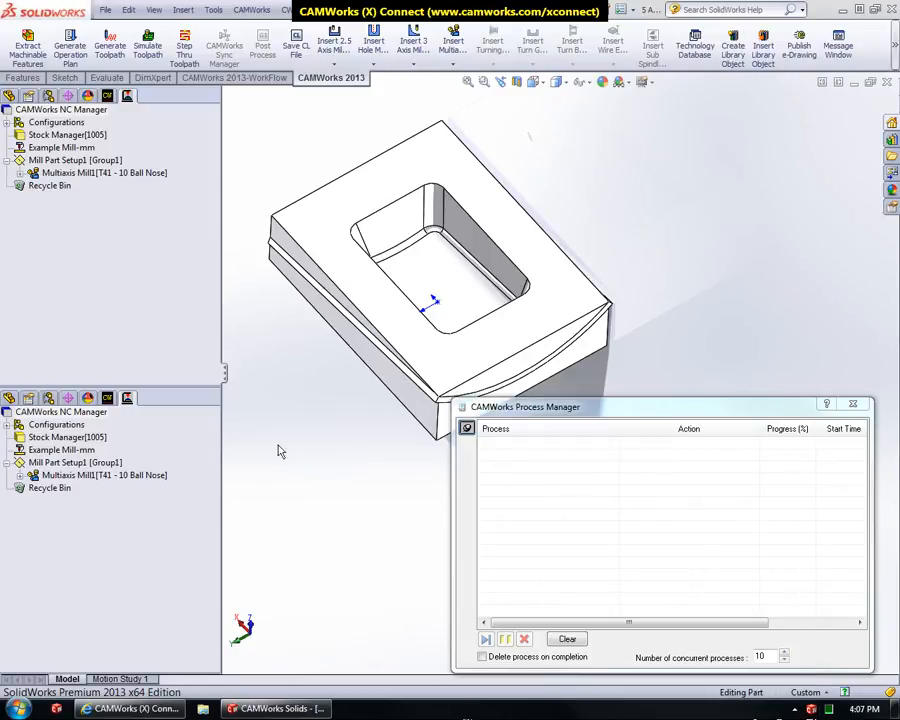
left_click(100, 173)
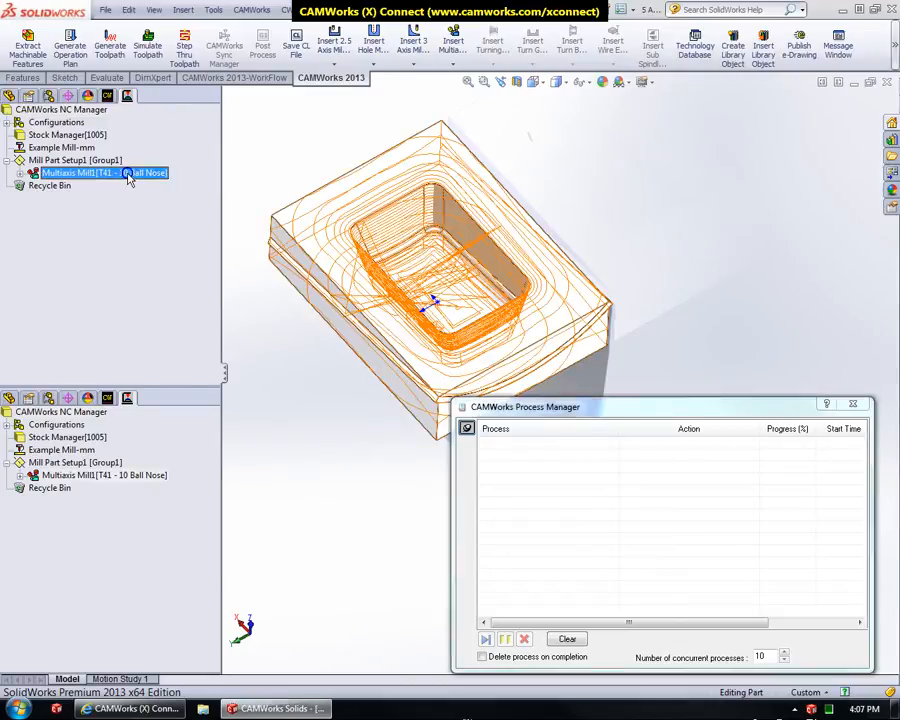
right_click(100, 173)
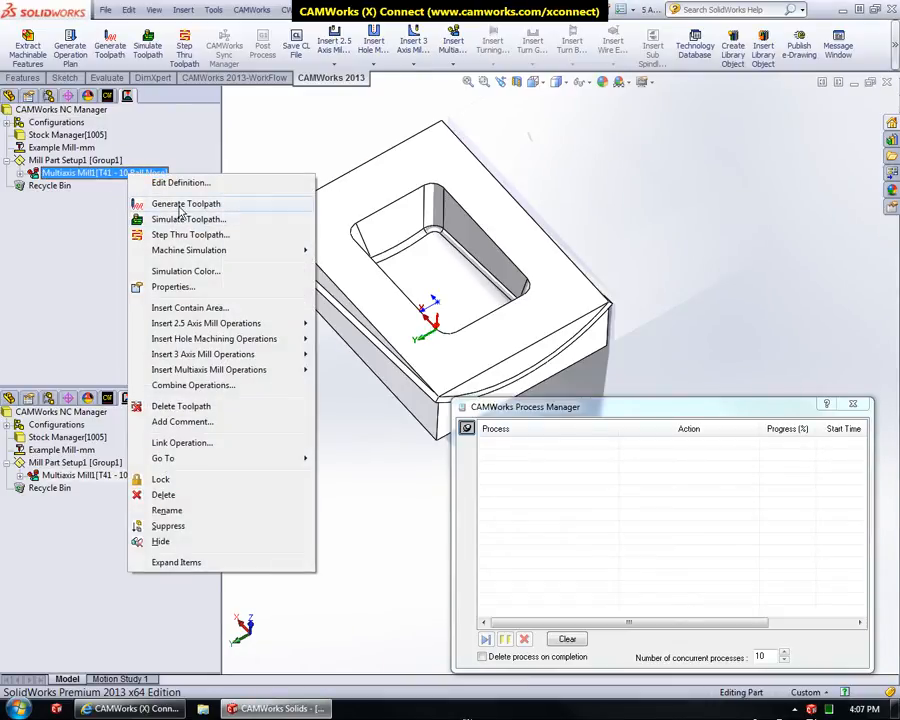
left_click(186, 203)
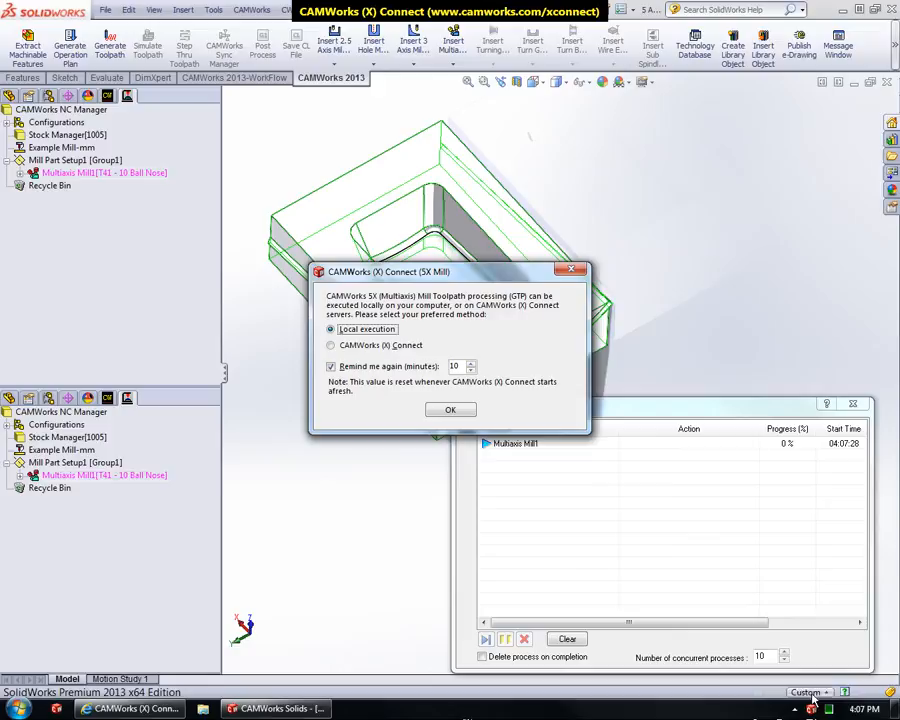
left_click(810, 708)
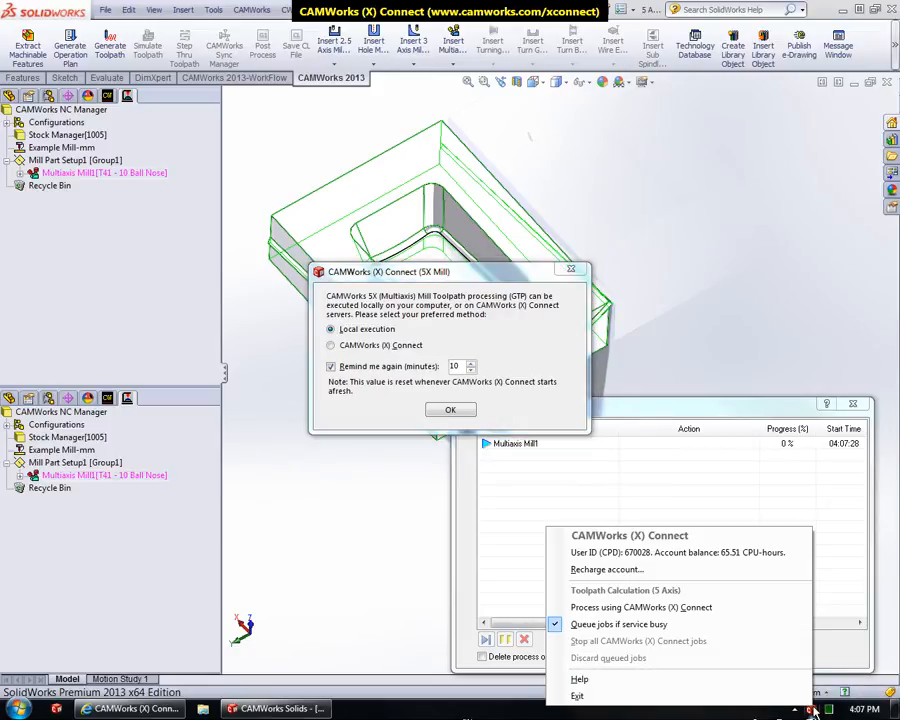
mouse_move(640, 607)
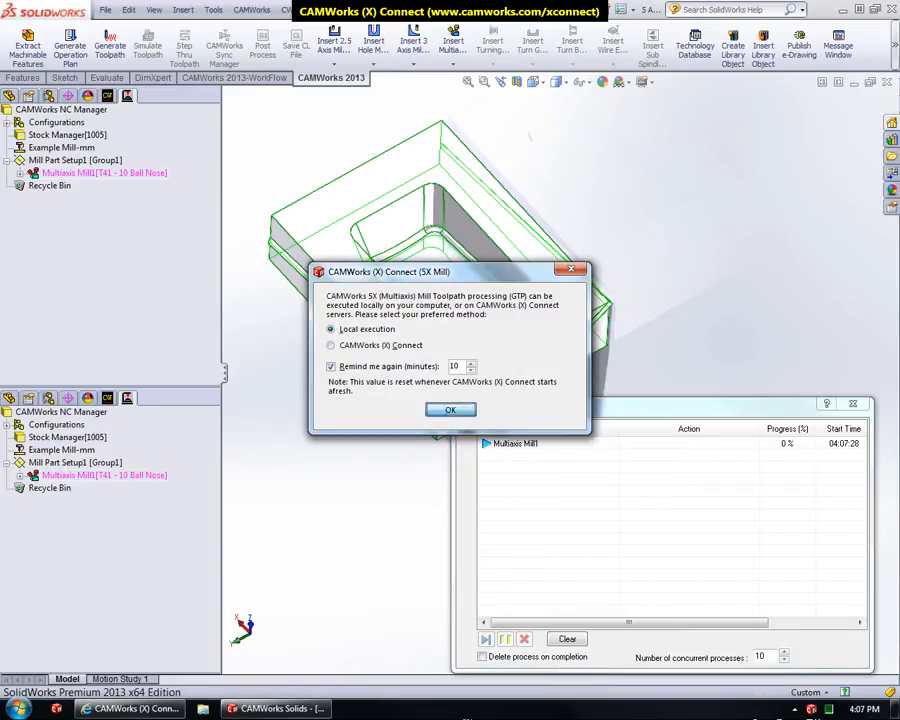
- Run the Multiaxis Mill1 calculation locally, then switch processing to CAMWorks (X) Connect
left_click(450, 409)
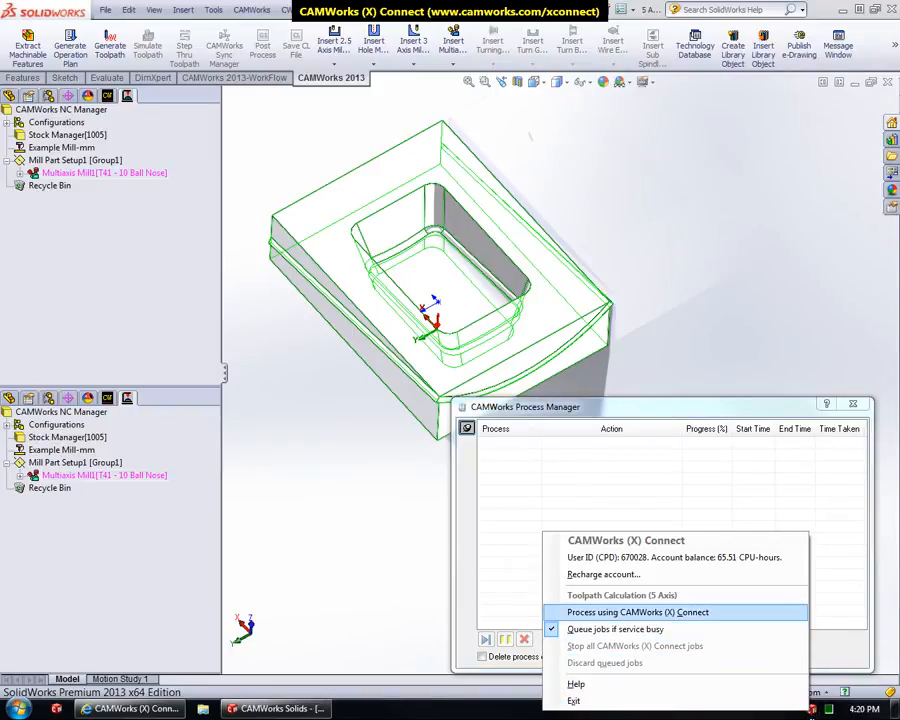
left_click(135, 228)
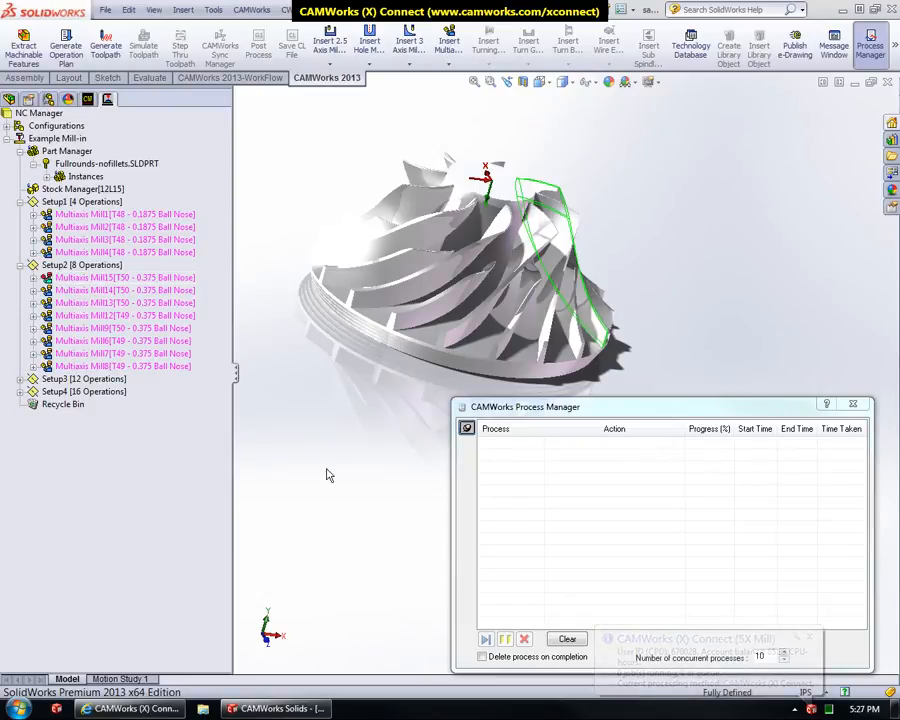
- Generate toolpaths for all eight Setup2 [8 Operations] multiaxis operations
right_click(67, 264)
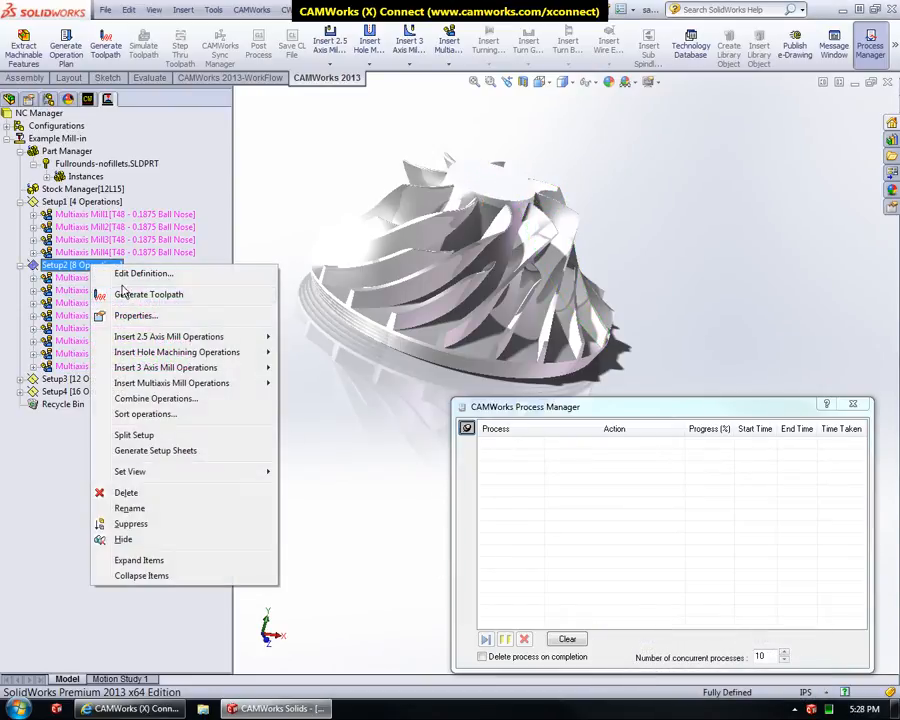
left_click(148, 294)
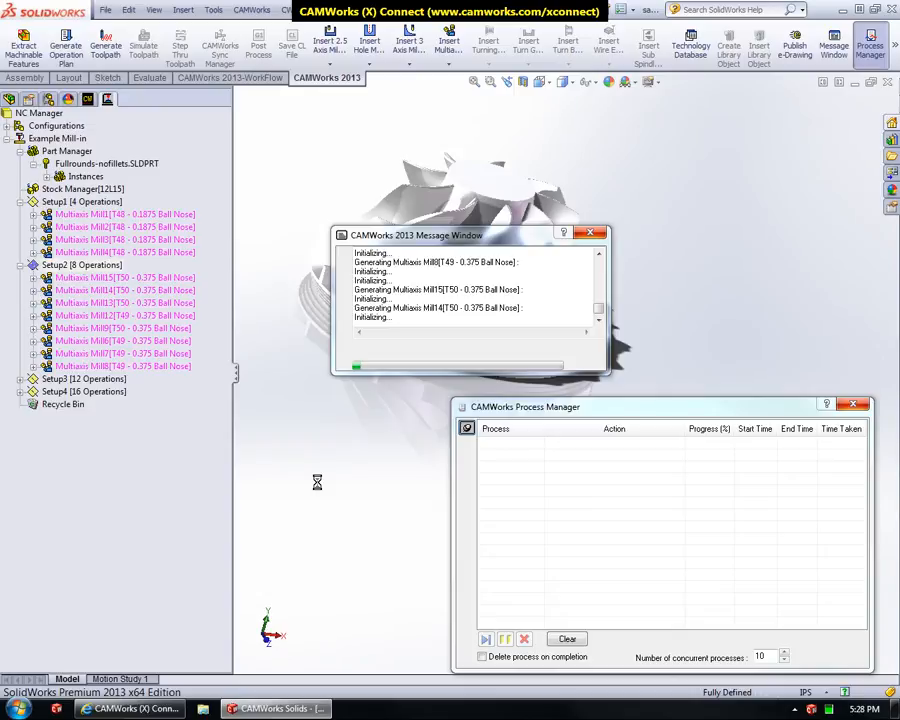
left_click(591, 233)
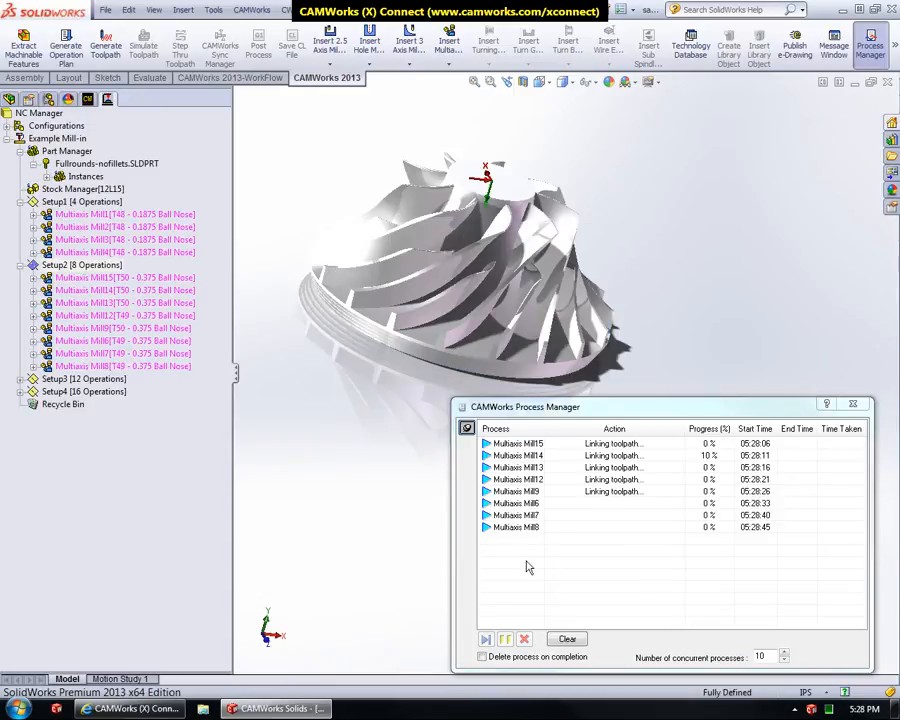
mouse_move(588, 561)
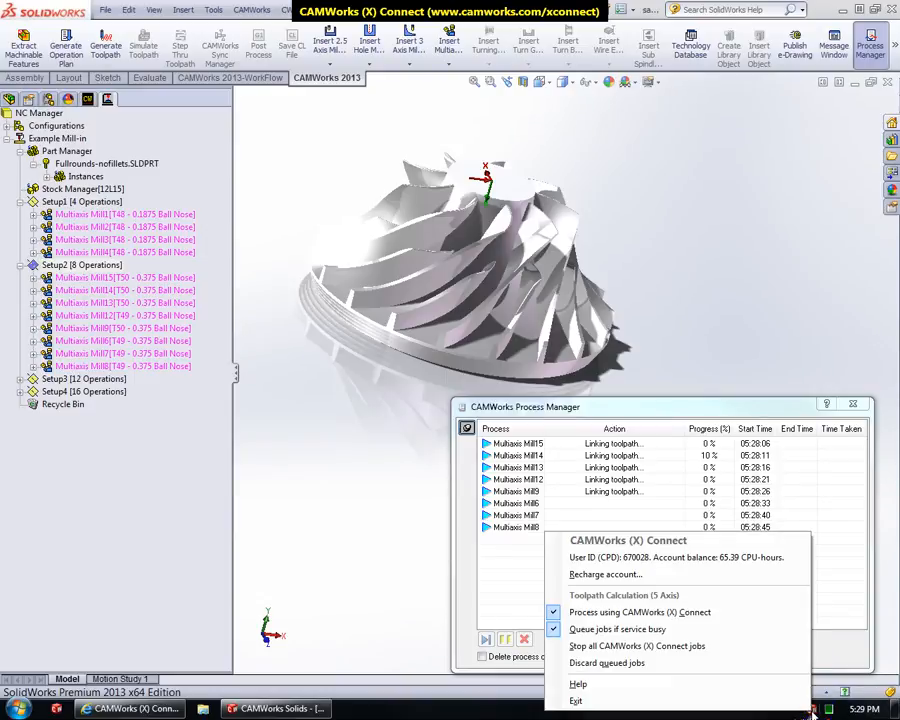
mouse_move(607, 663)
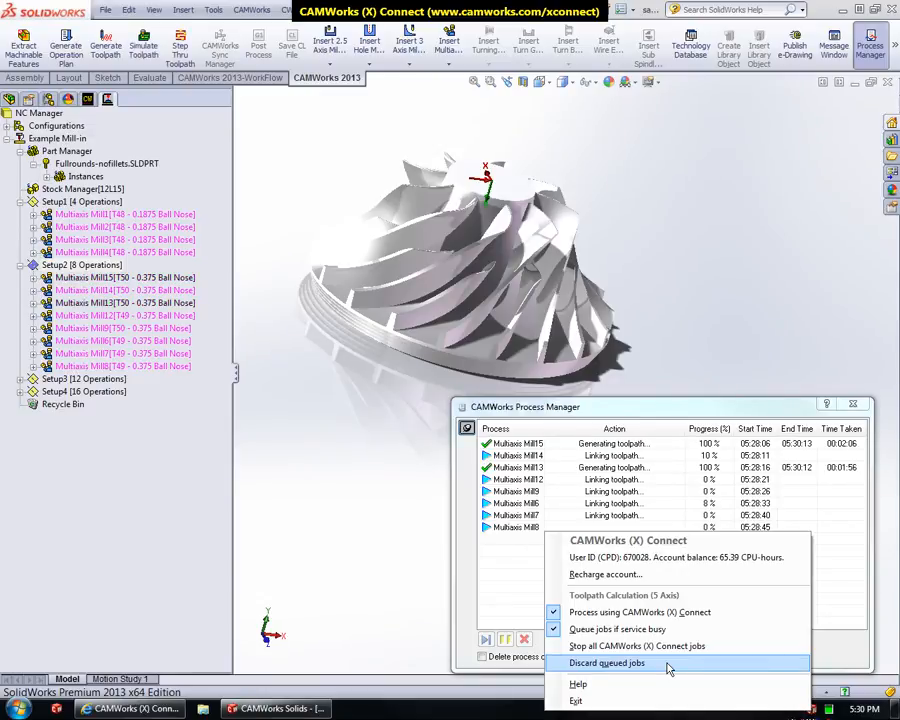
- Discard the X Connect jobs still waiting in the queue
left_click(606, 663)
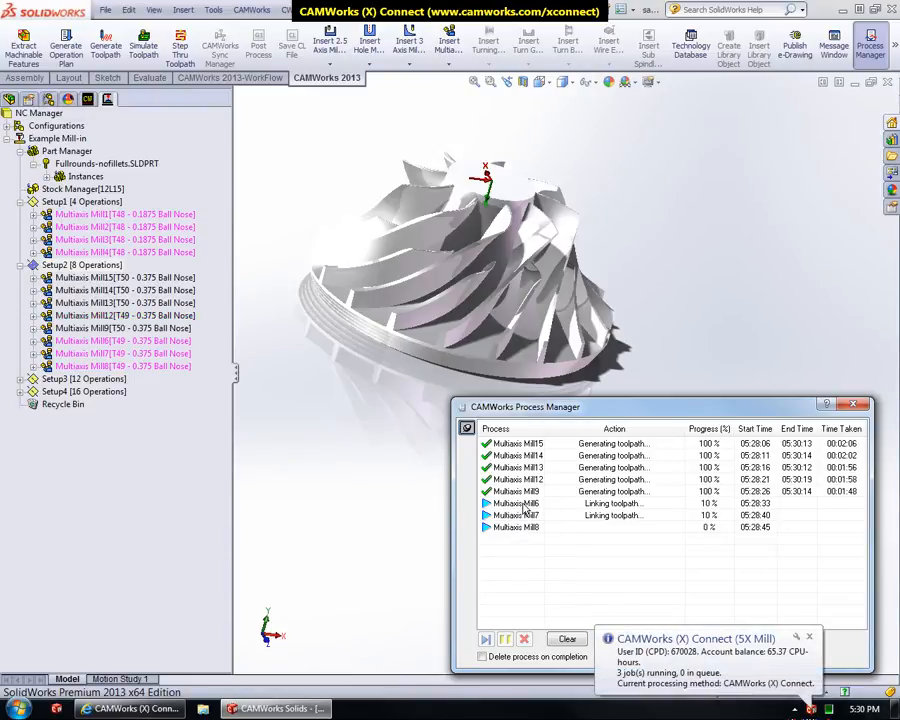
- Monitor Multiaxis Mill8 until it reaches 100%, then reopen the X Connect tray menu
left_click(518, 503)
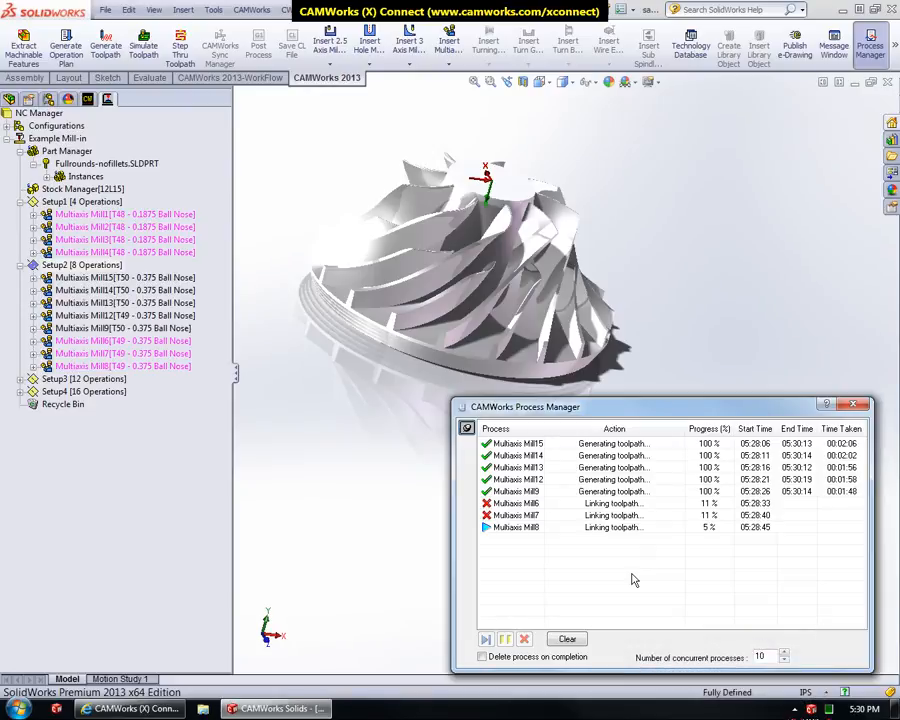
left_click(813, 708)
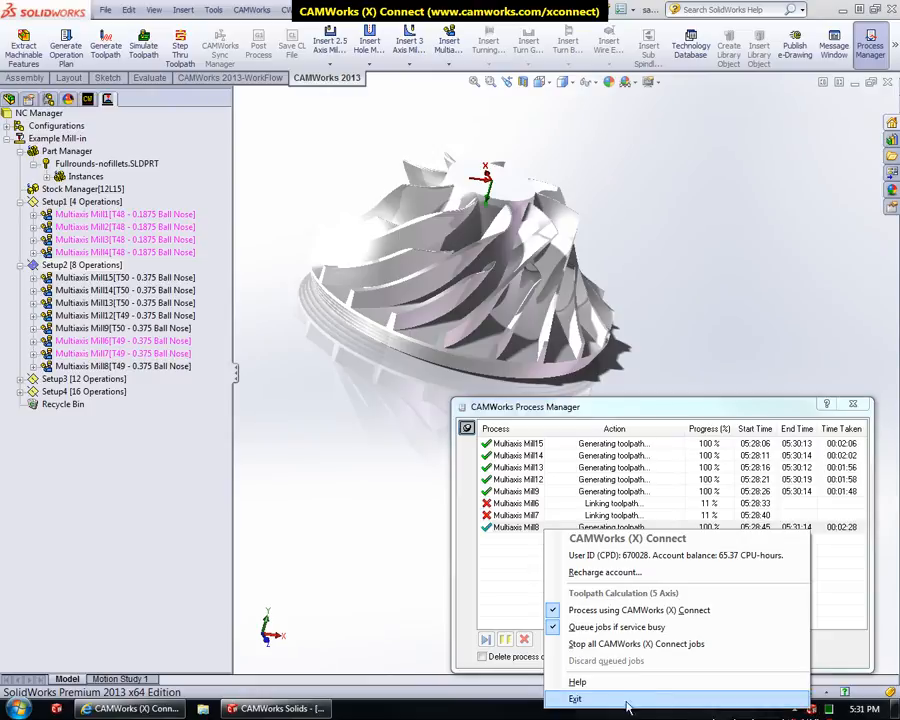
mouse_move(577, 682)
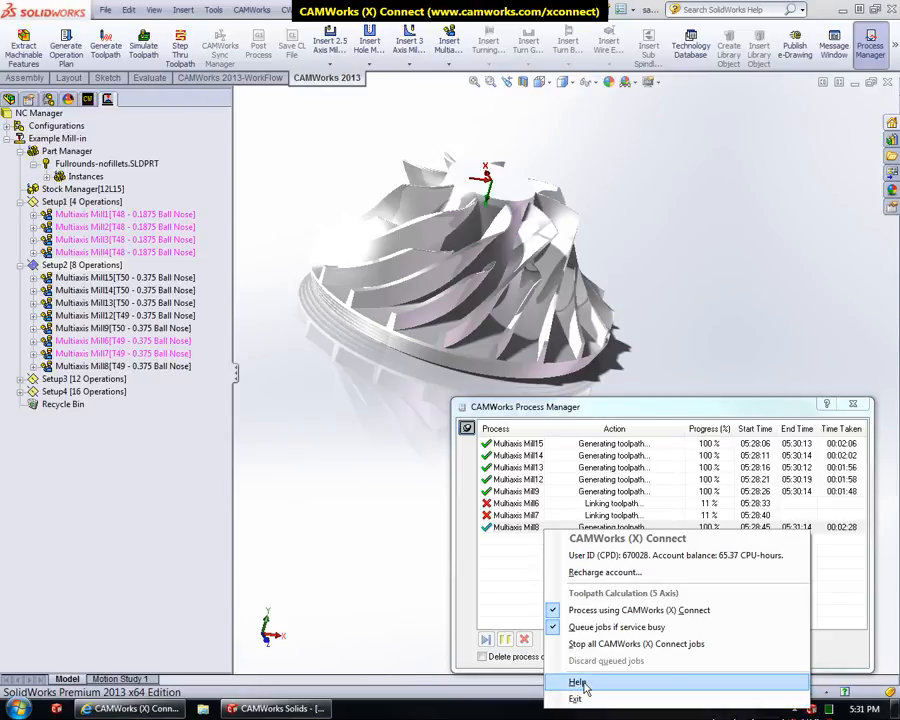
- Open the X Connect User Guide via Help and bring the status menu back up
left_click(577, 681)
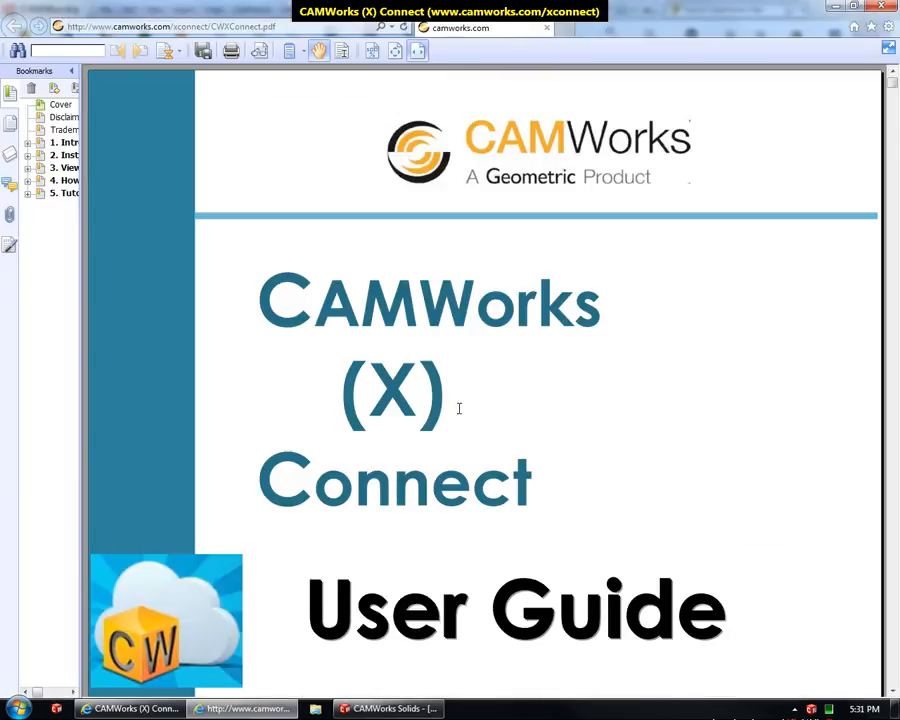
mouse_move(496, 397)
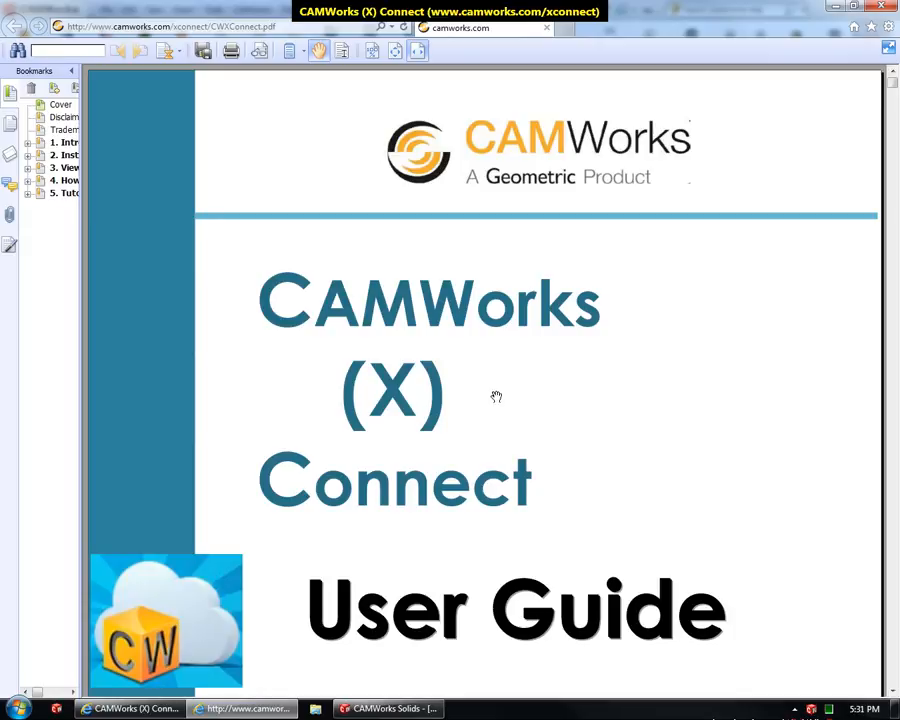
left_click(813, 708)
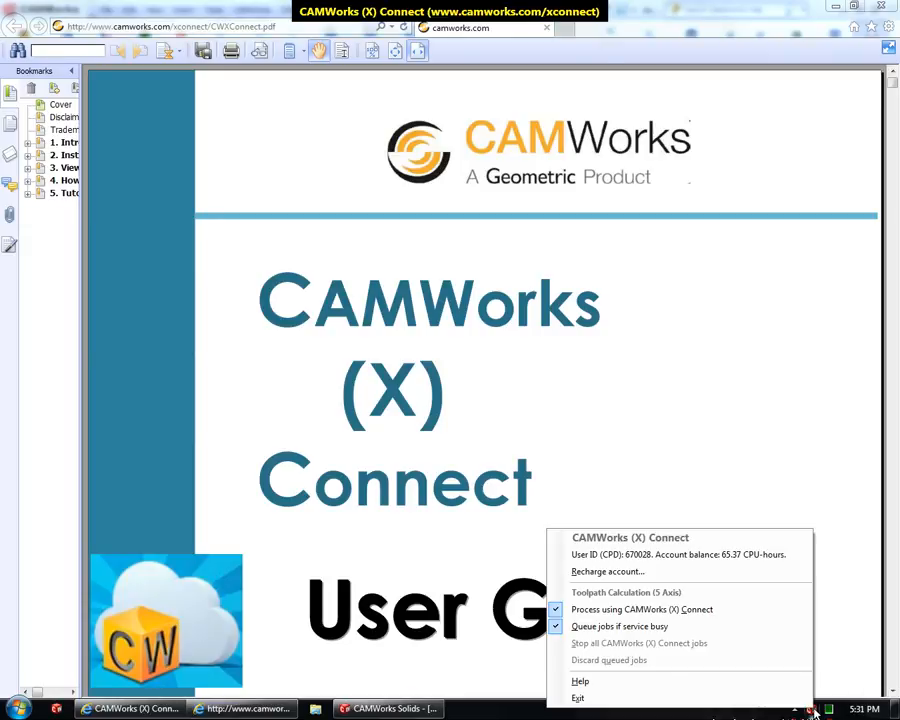
mouse_move(578, 698)
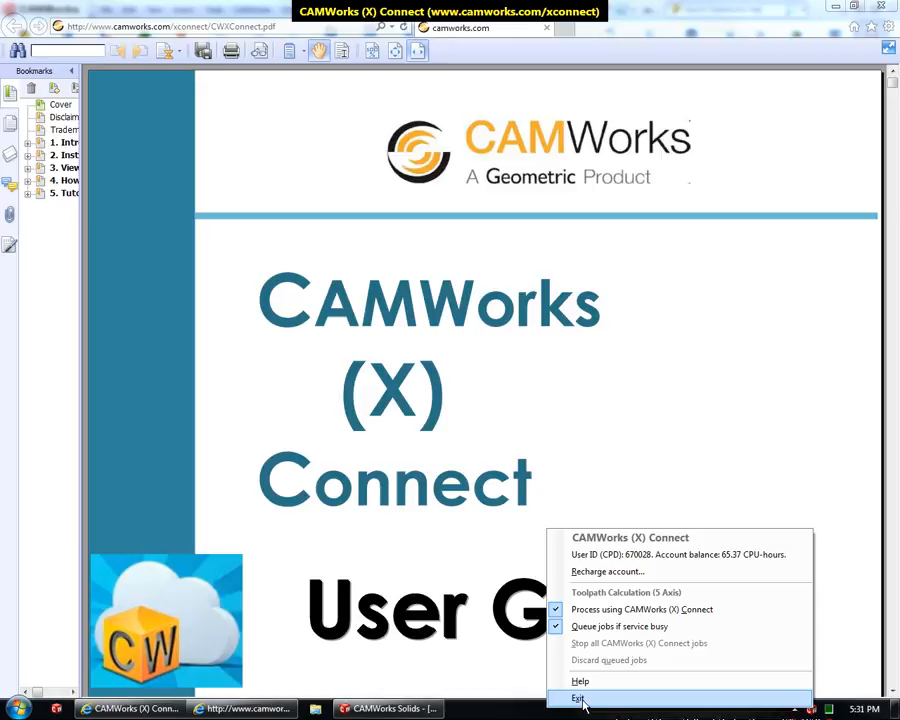